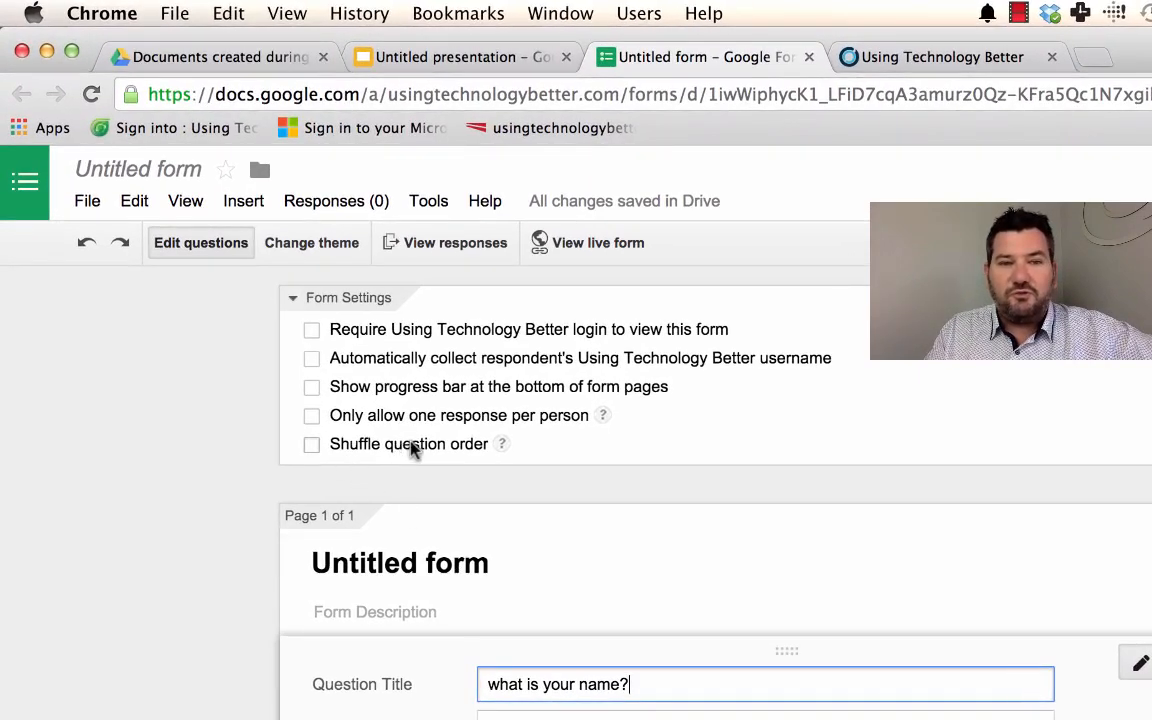
mouse_move(444, 456)
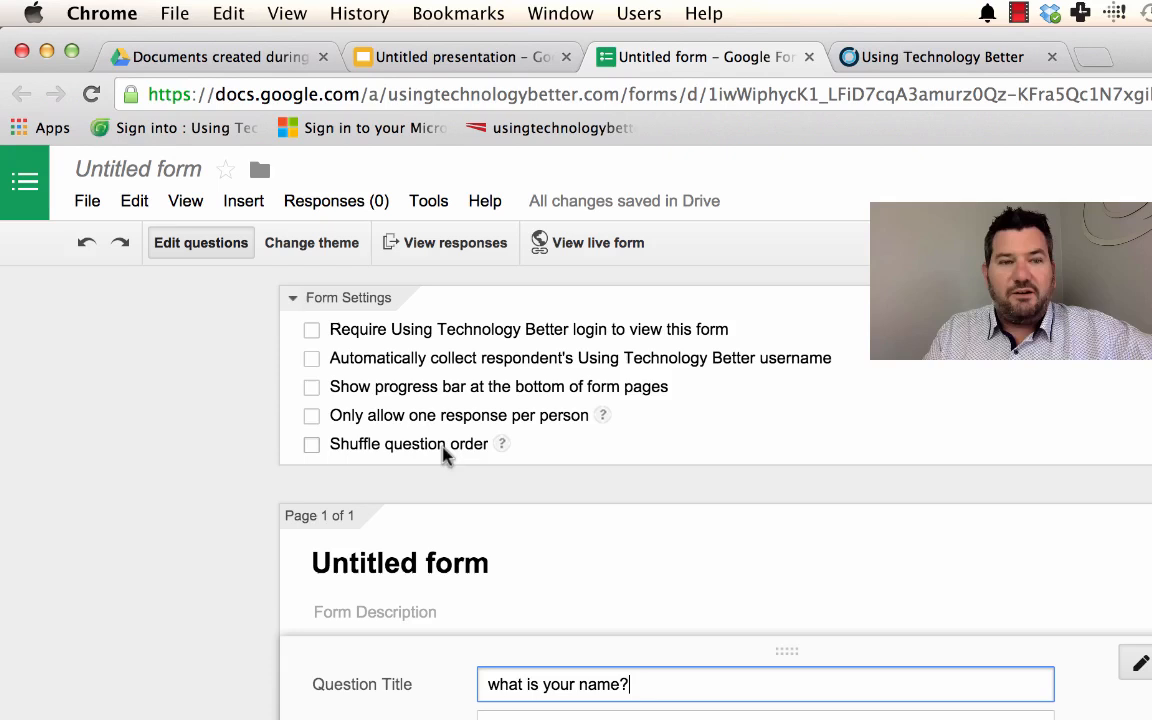
mouse_move(328, 464)
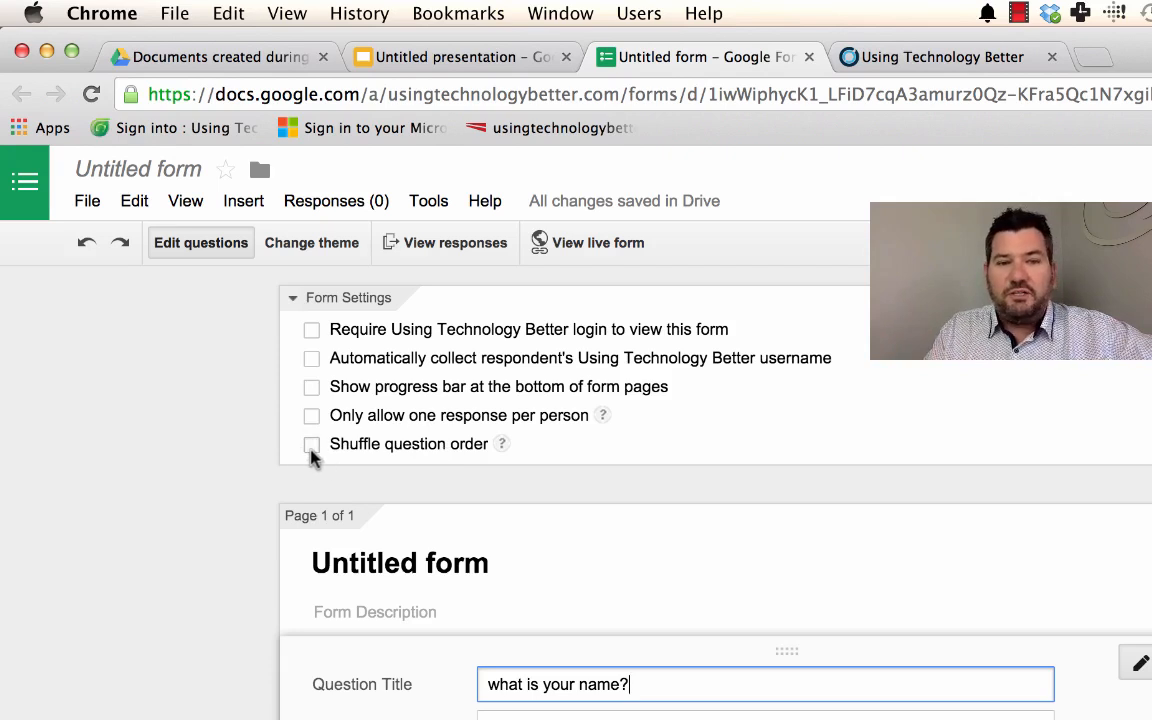
Turn on 'Shuffle question order' in Form Settings
left_click(312, 444)
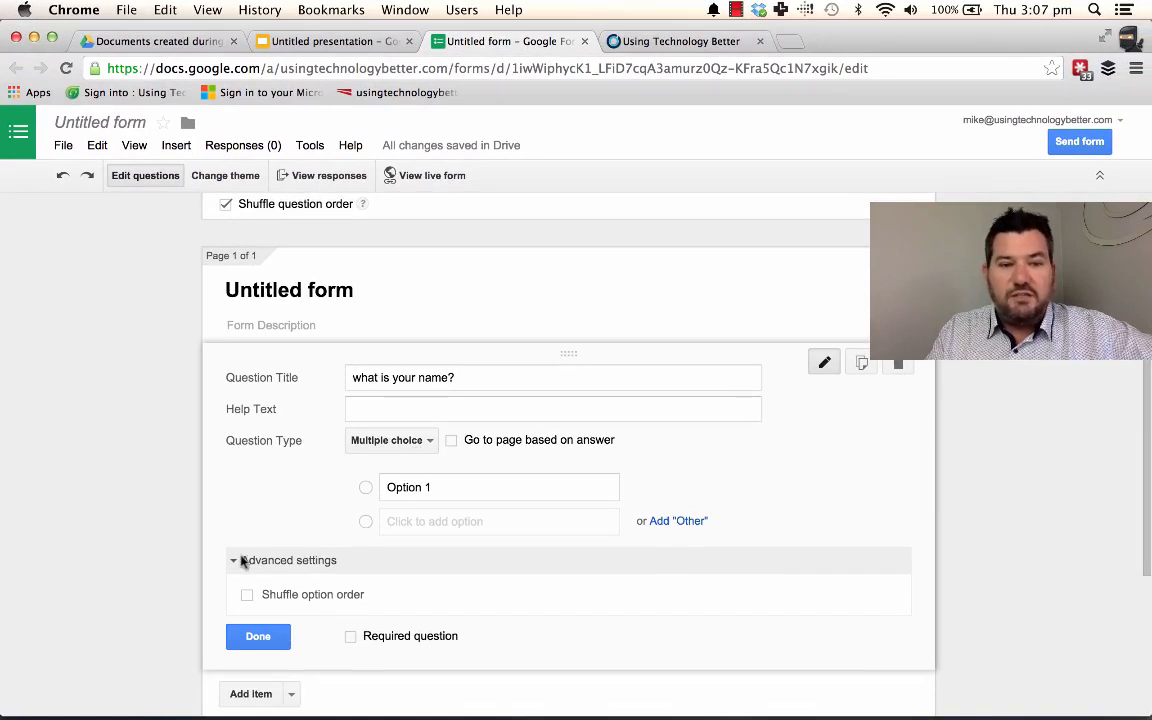
mouse_move(316, 596)
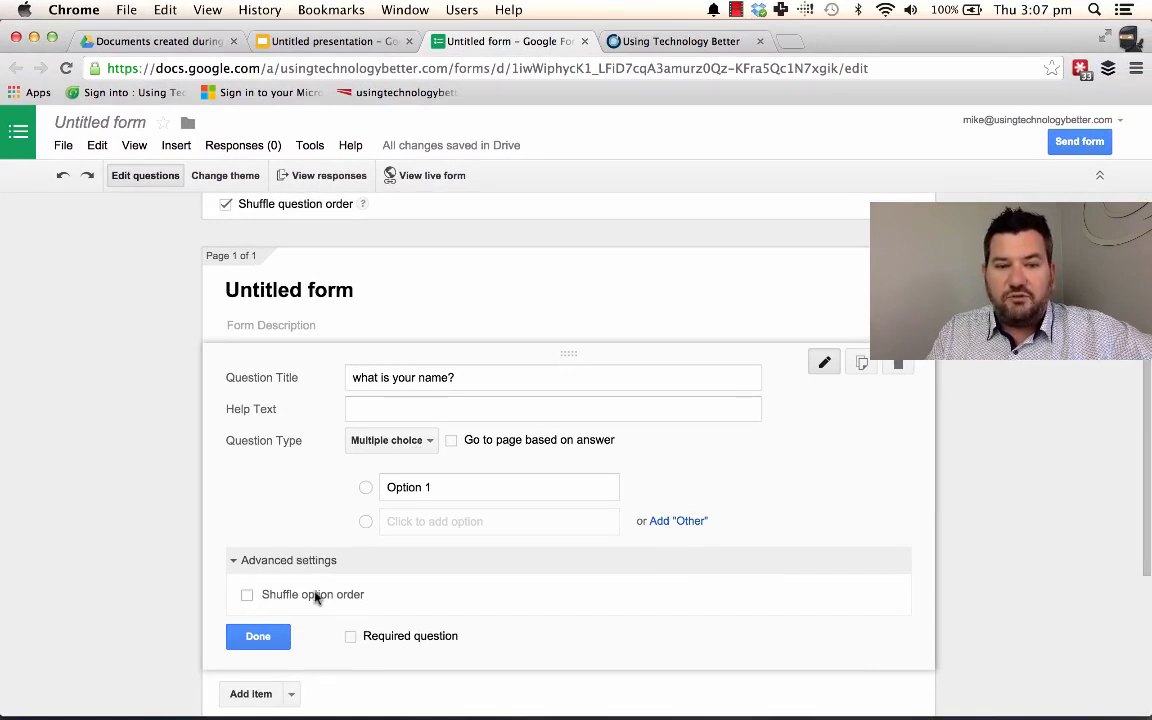
mouse_move(432, 528)
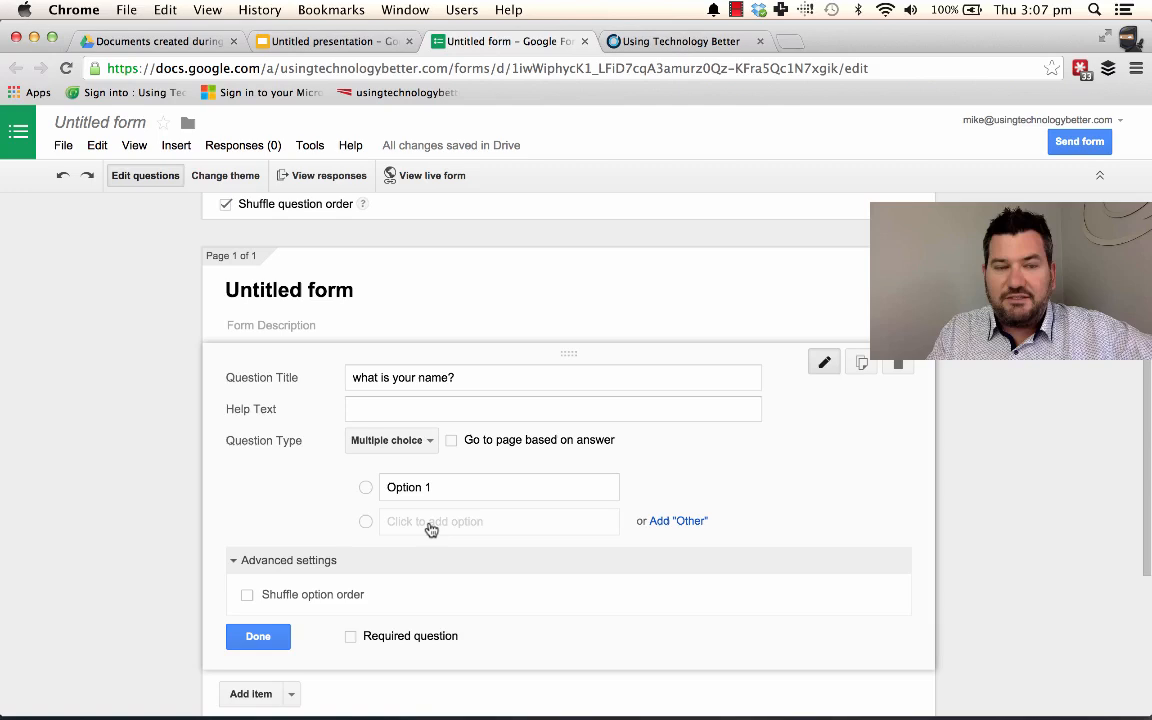
scroll("up", 3)
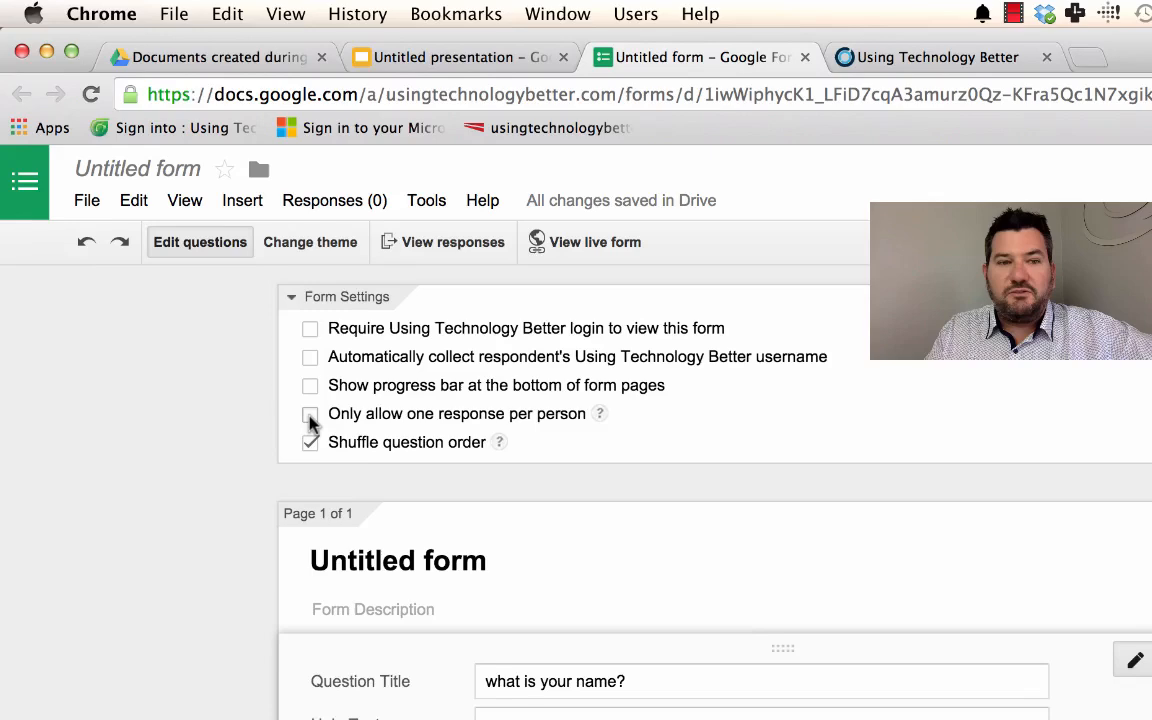
Enable 'Only allow one response per person', then view the live form
left_click(312, 414)
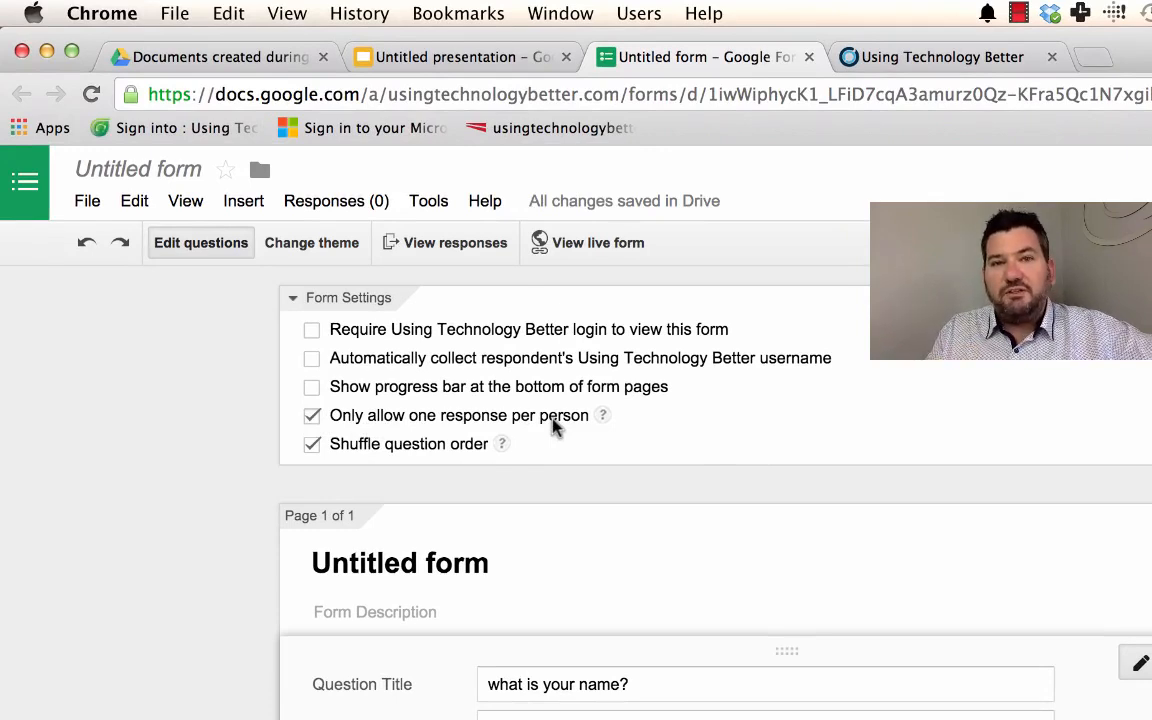
mouse_move(598, 242)
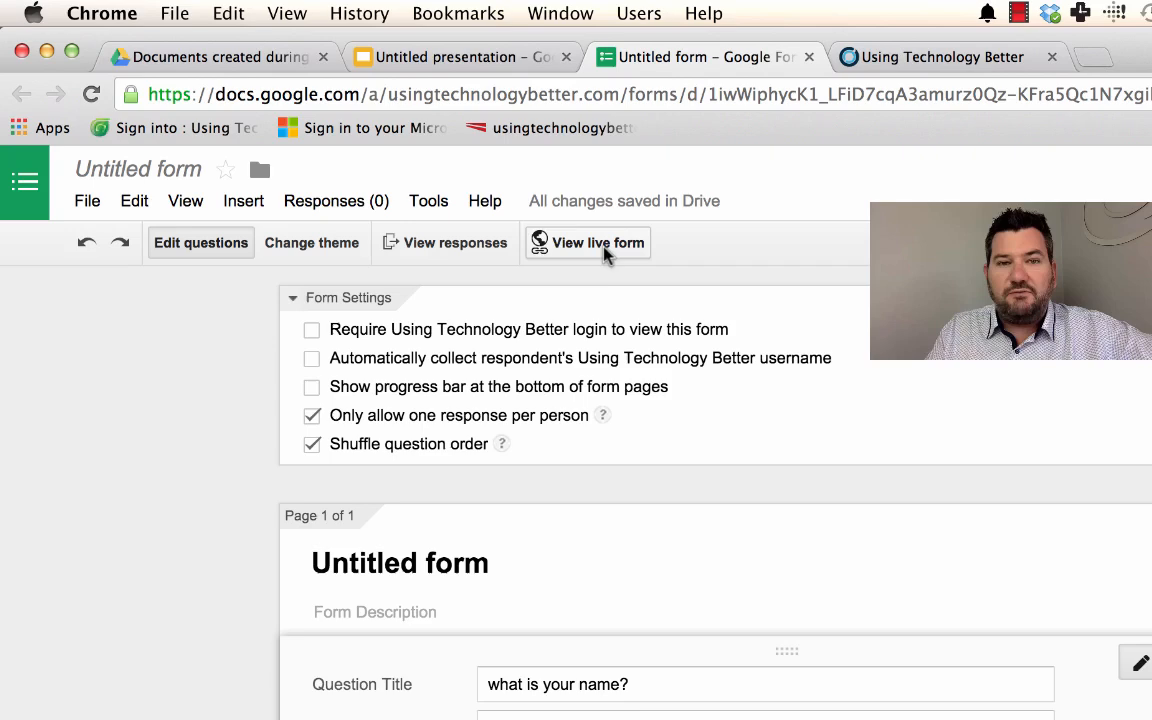
left_click(596, 242)
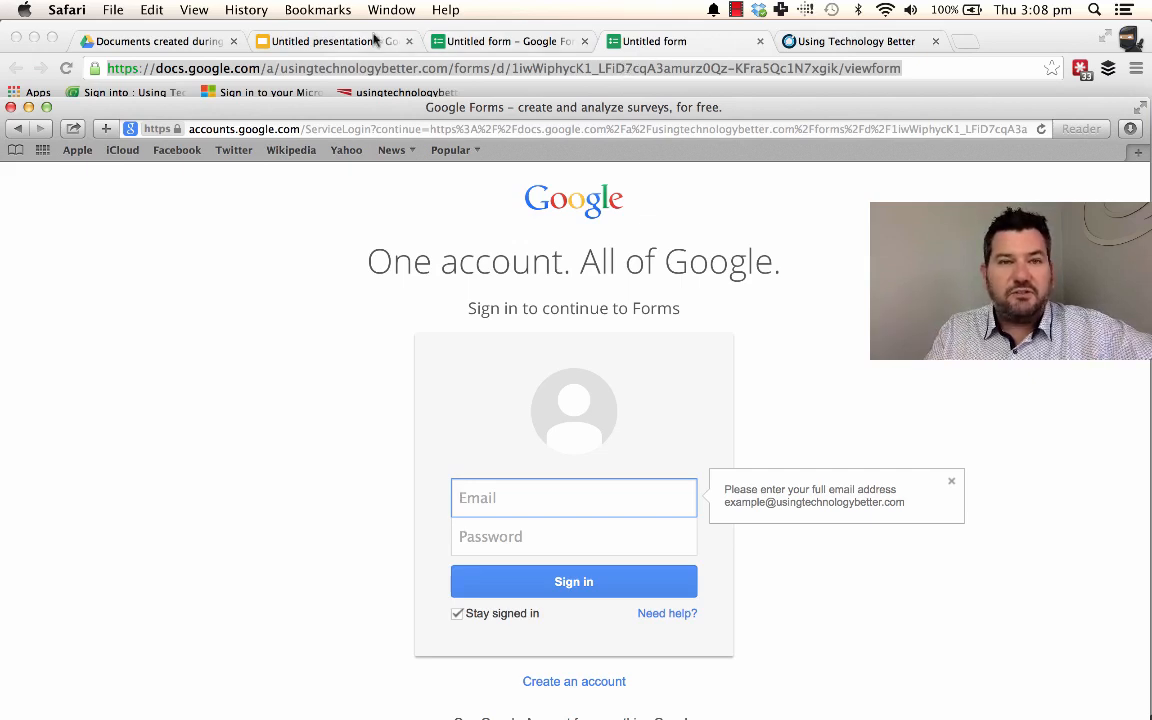
Switch back to the Google Slides presentation tab in Safari
left_click(330, 40)
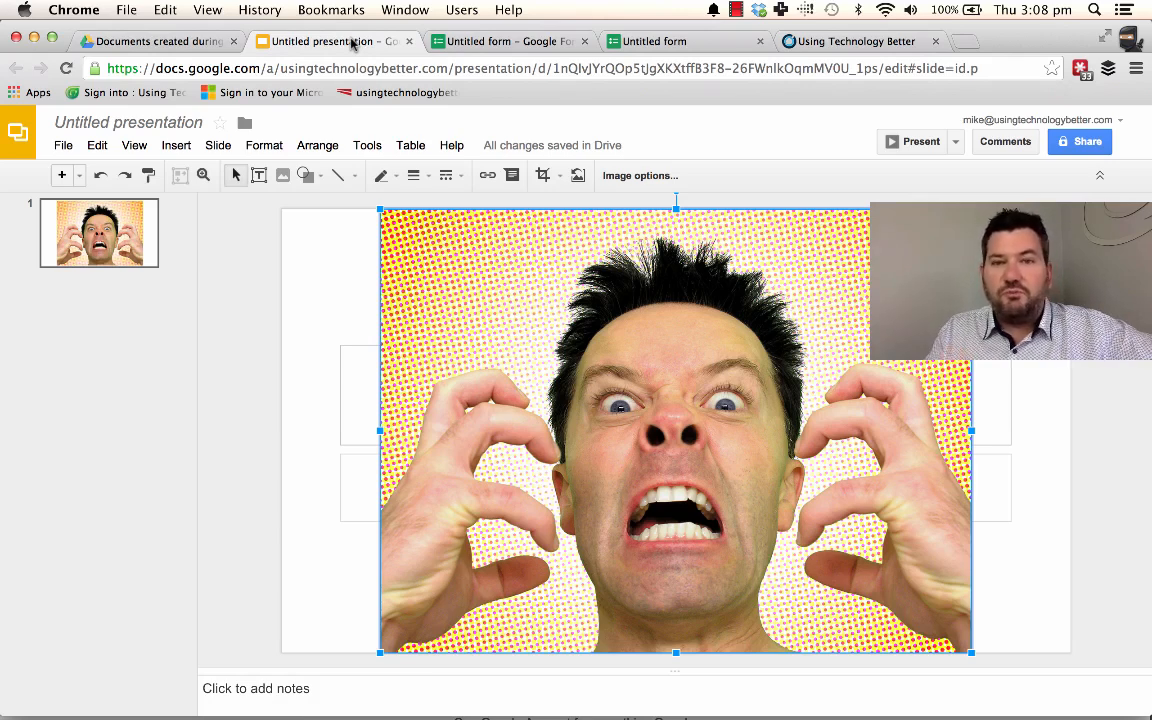
mouse_move(472, 296)
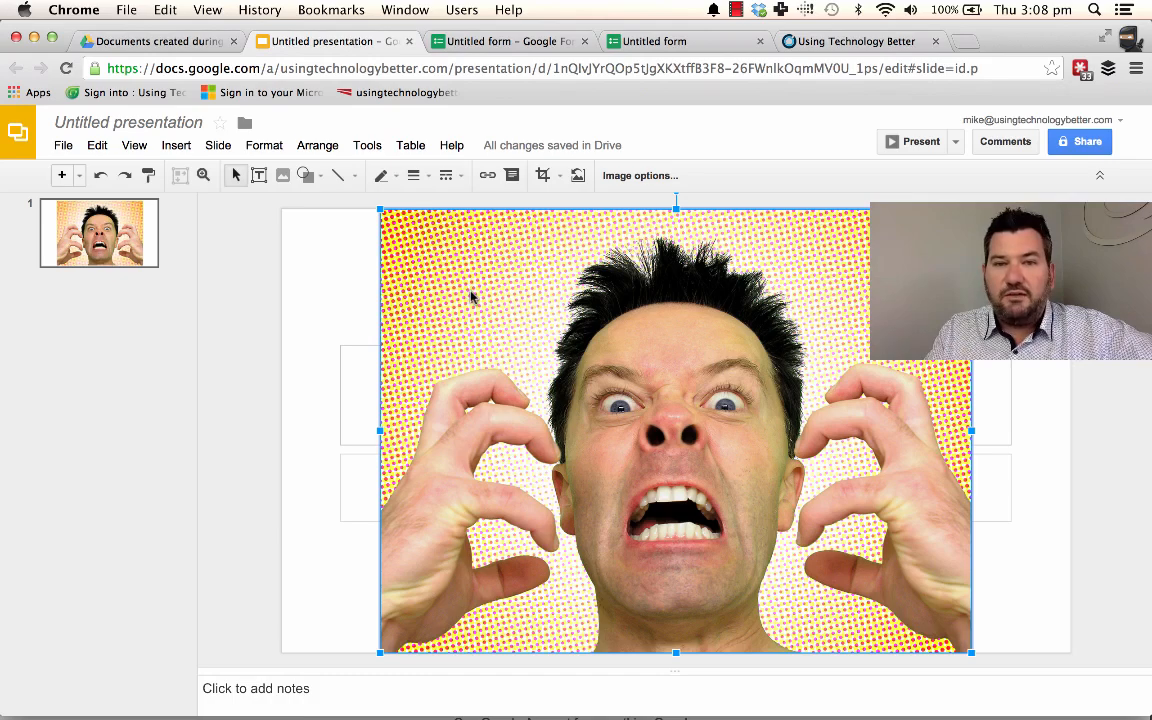
Open Image Options for the screaming-man photo via the Format menu
left_click(264, 144)
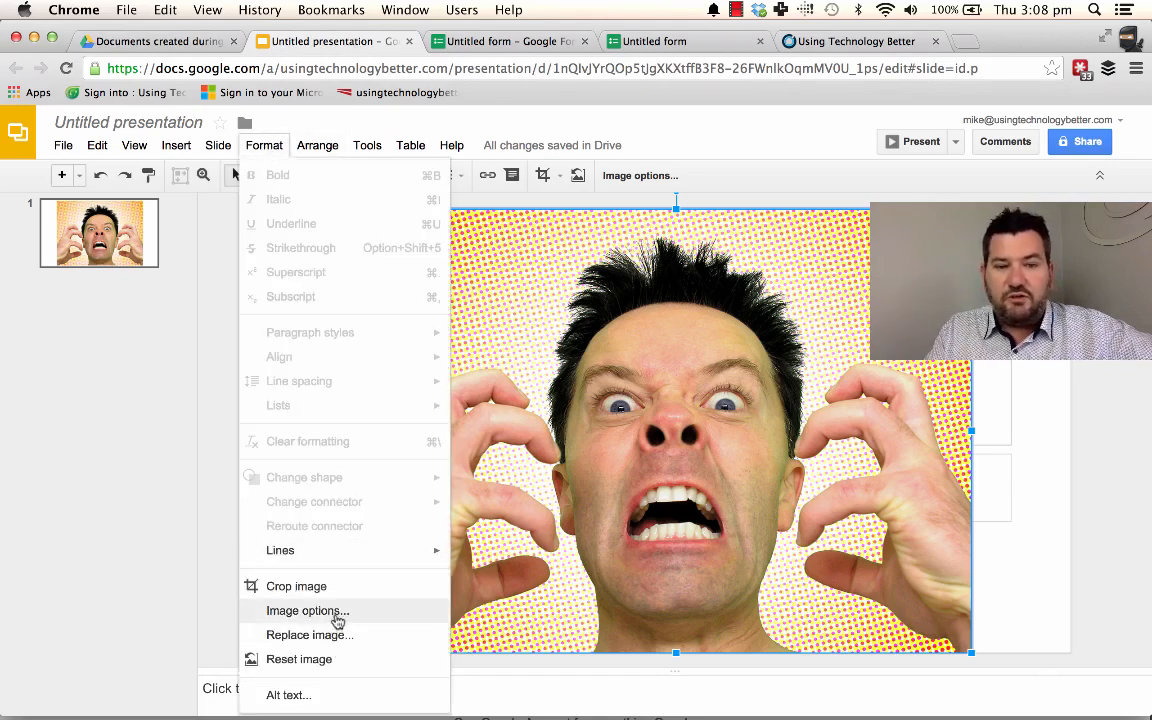
left_click(308, 610)
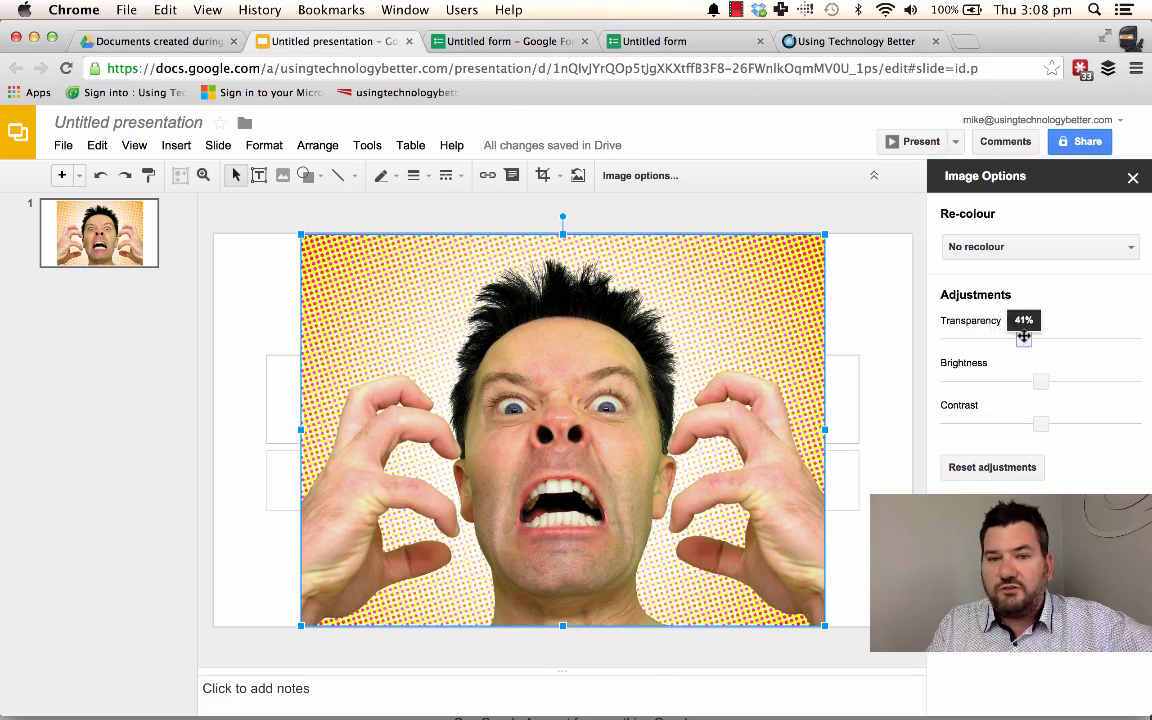
Raise the photo's transparency so the title and subtitle placeholders show through
left_click_drag(1024, 338, 1040, 338)
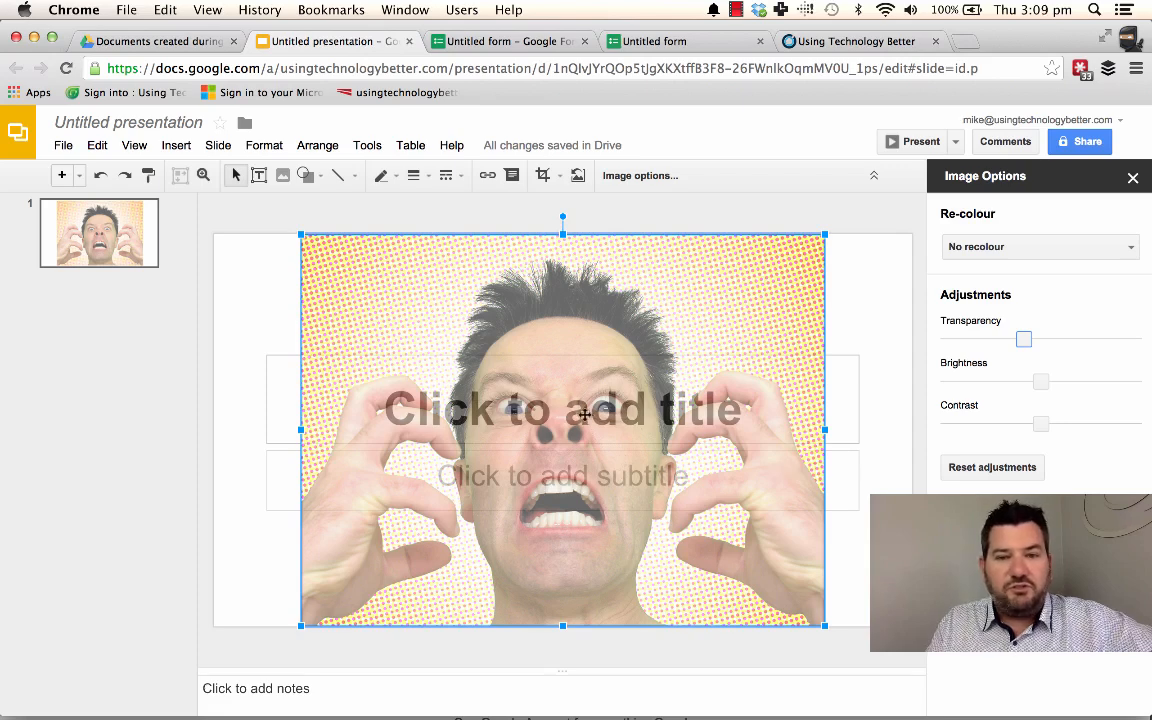
mouse_move(588, 410)
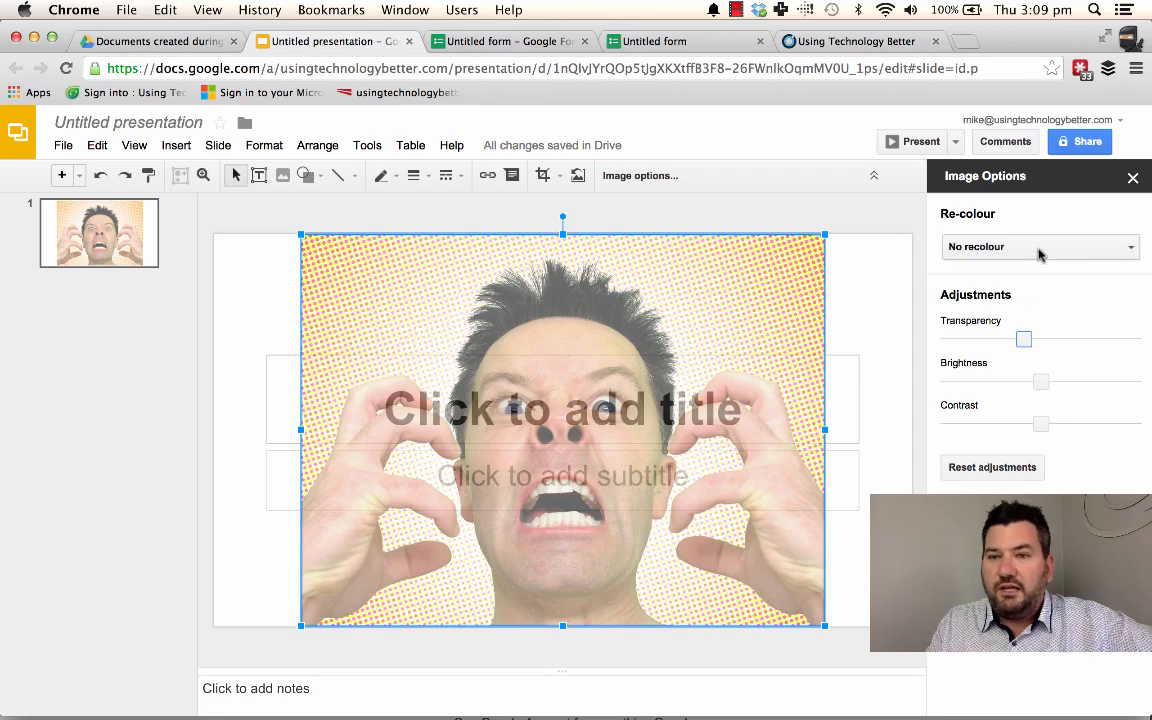
Open the Re-colour choices to apply the Dark 8 tint
left_click(1040, 248)
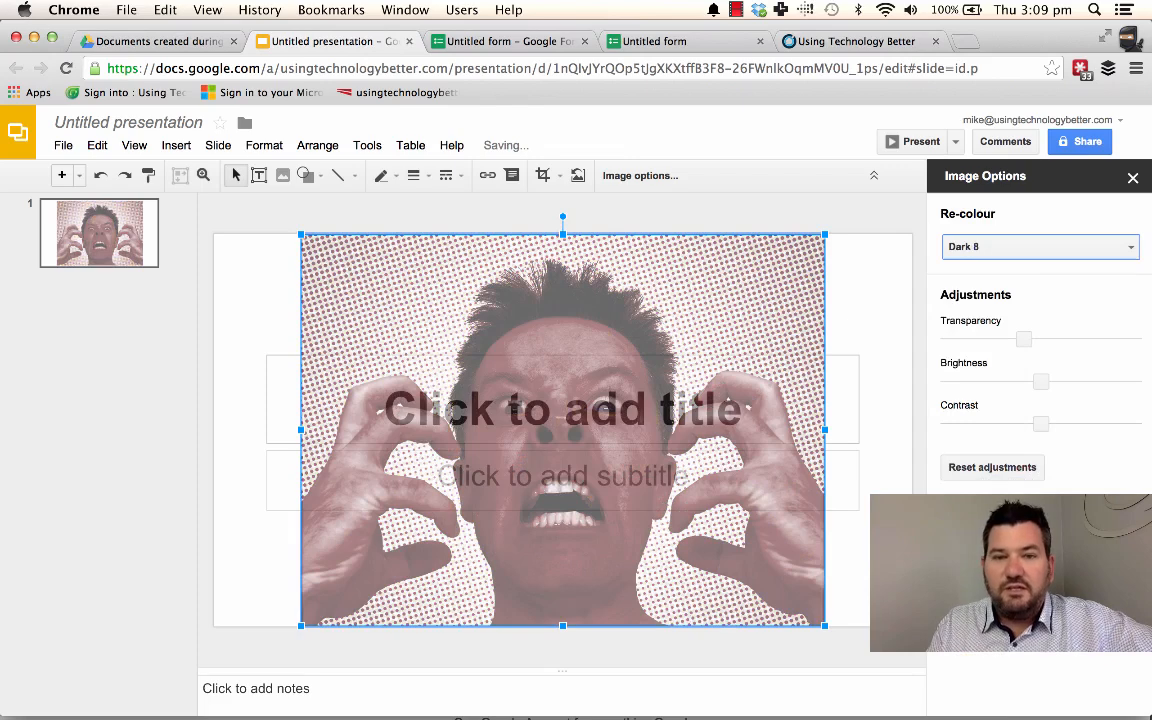
mouse_move(930, 272)
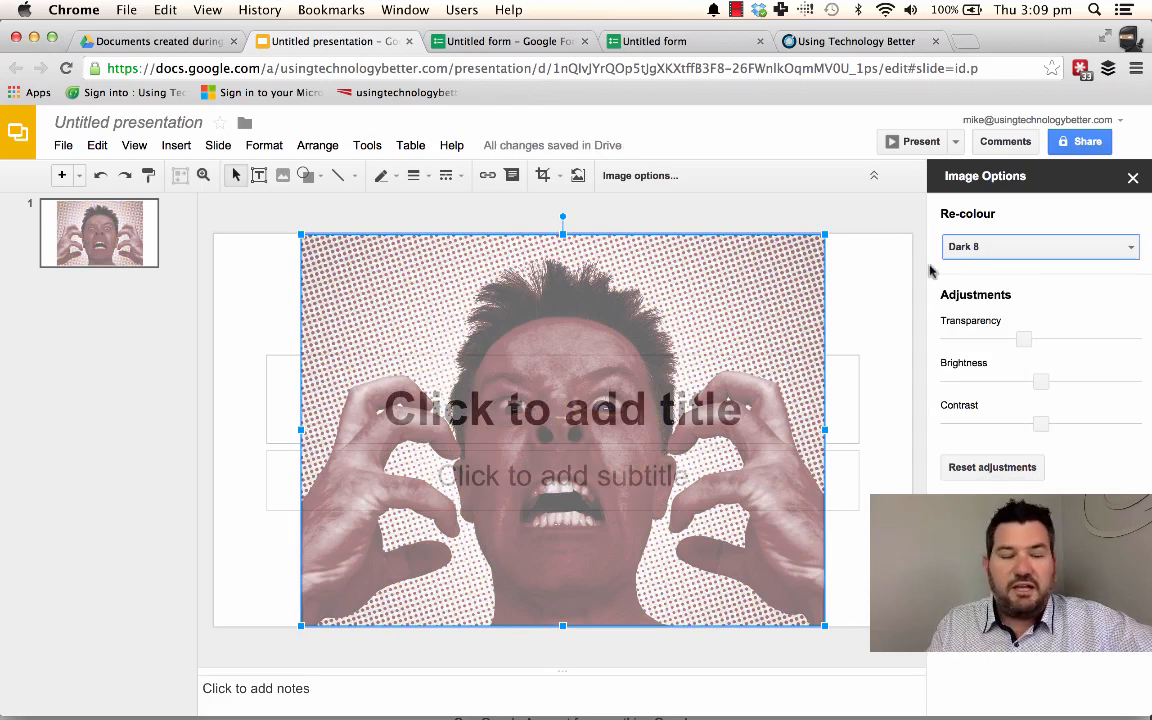